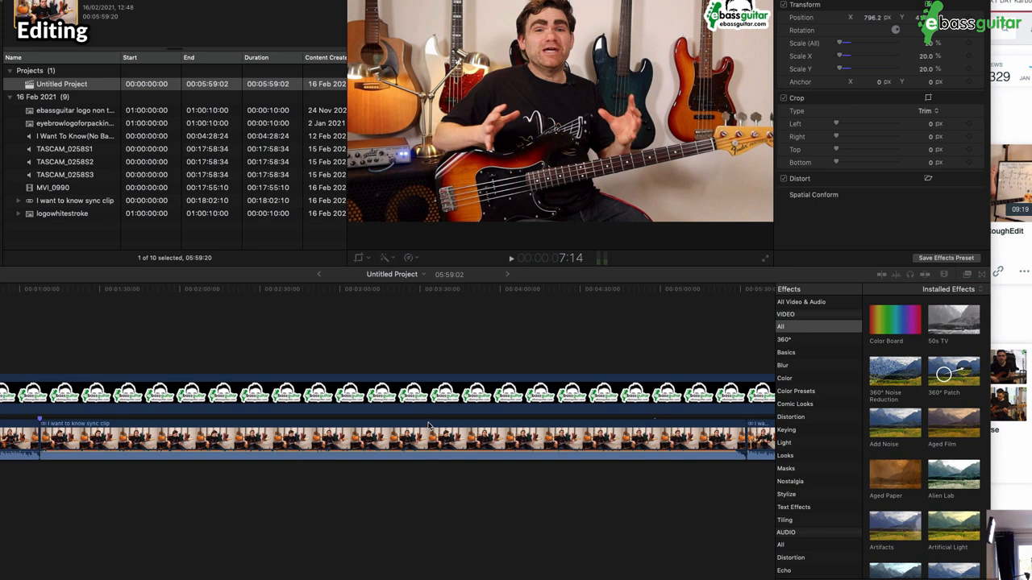
pyautogui.moveTo(575, 197)
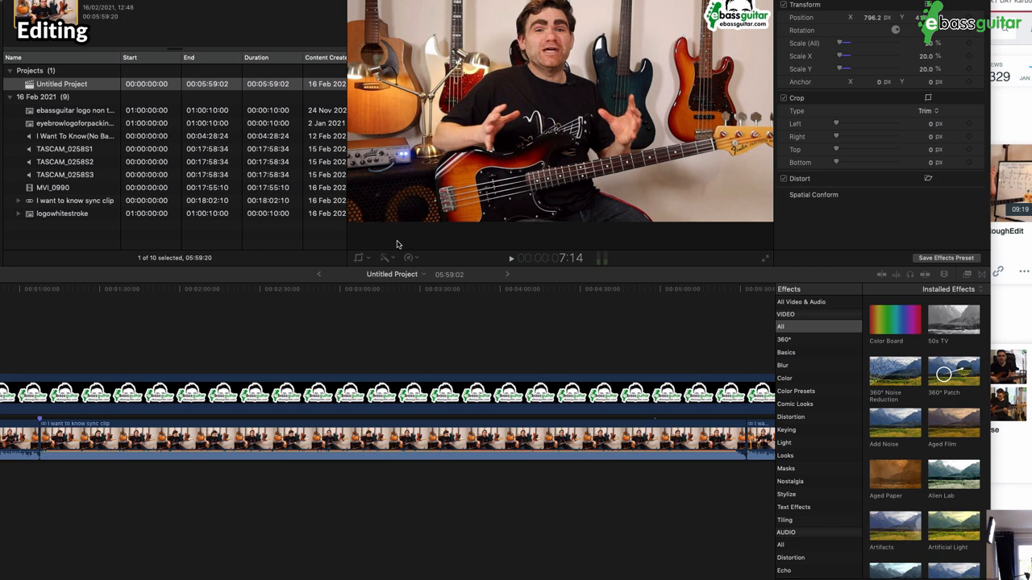
pyautogui.moveTo(132, 149)
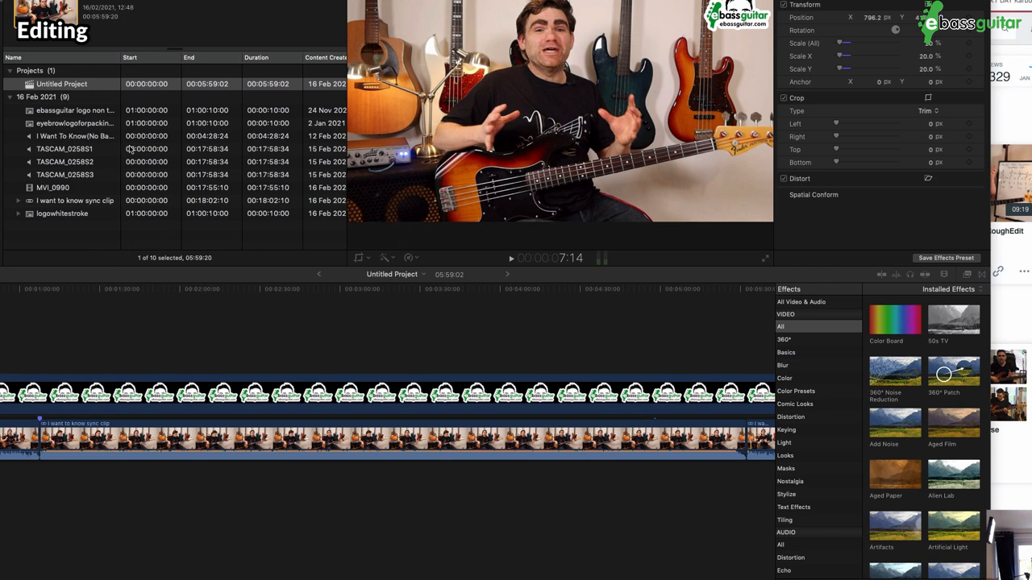
pyautogui.moveTo(199, 373)
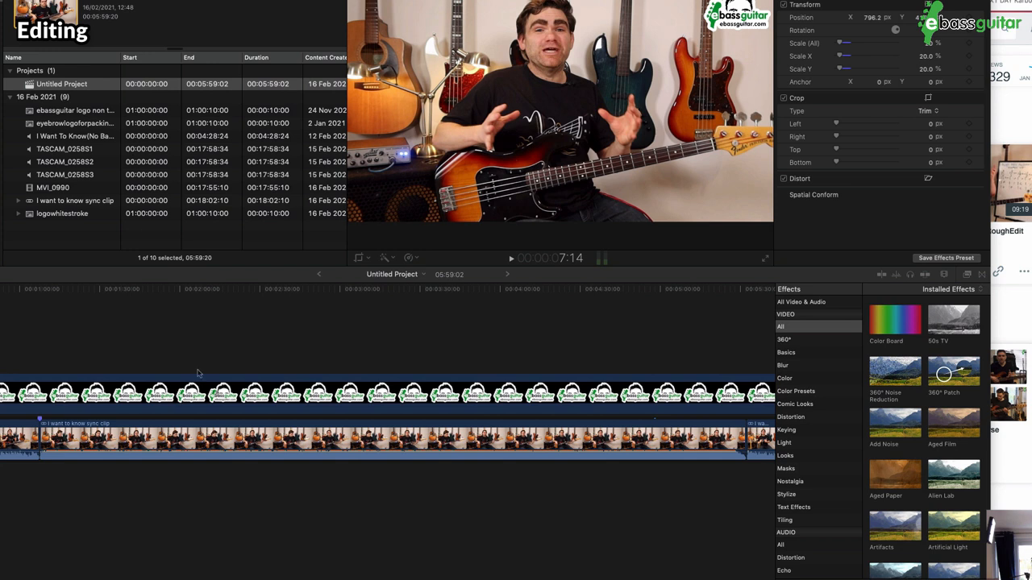
pyautogui.moveTo(409, 461)
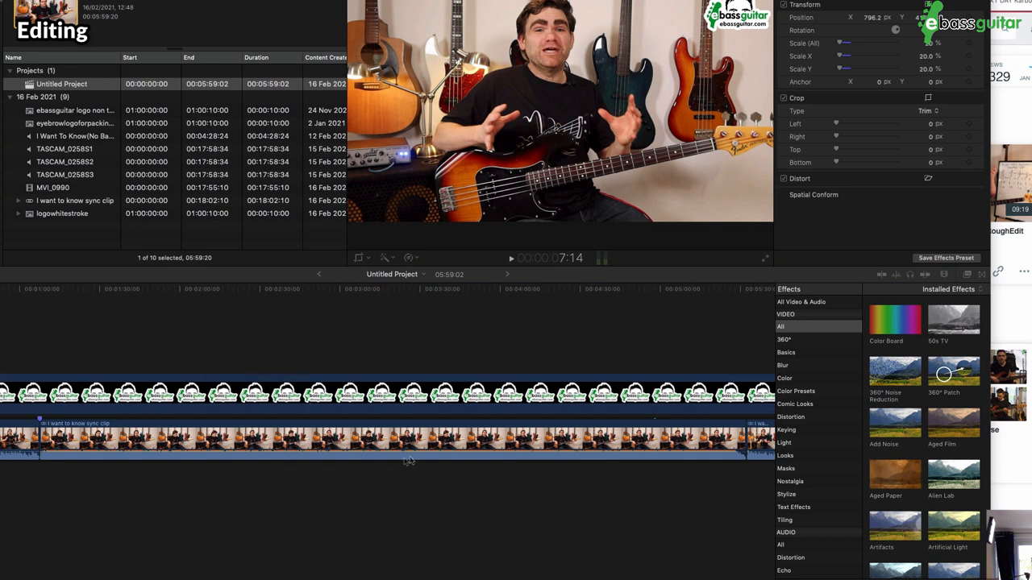
pyautogui.moveTo(146, 451)
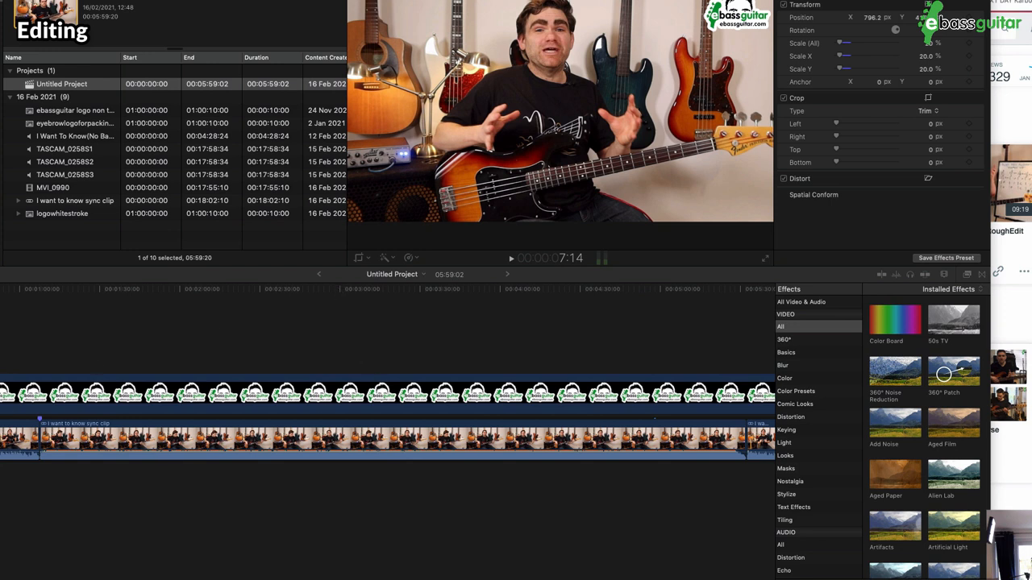
pyautogui.moveTo(266, 422)
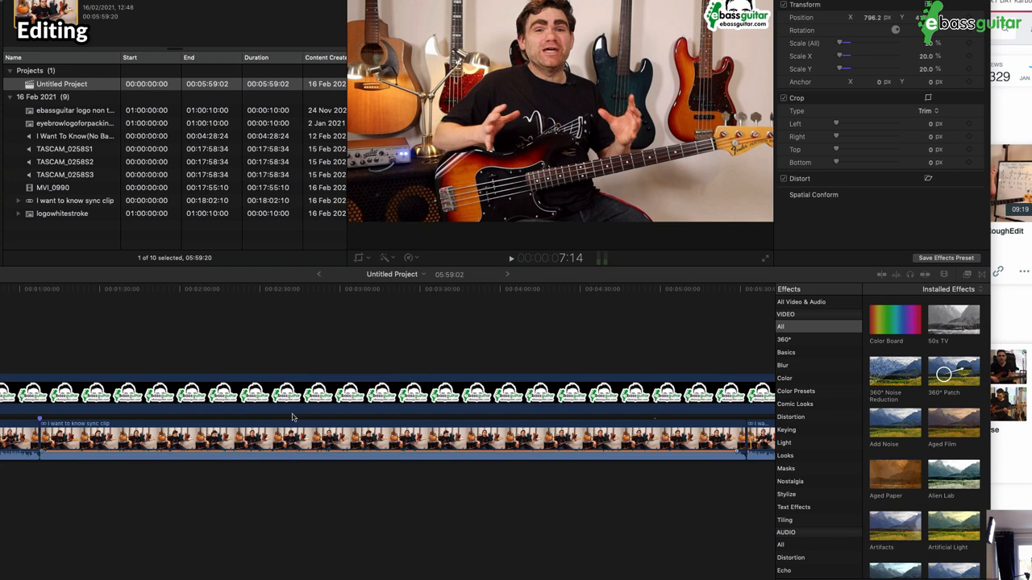
pyautogui.moveTo(296, 419)
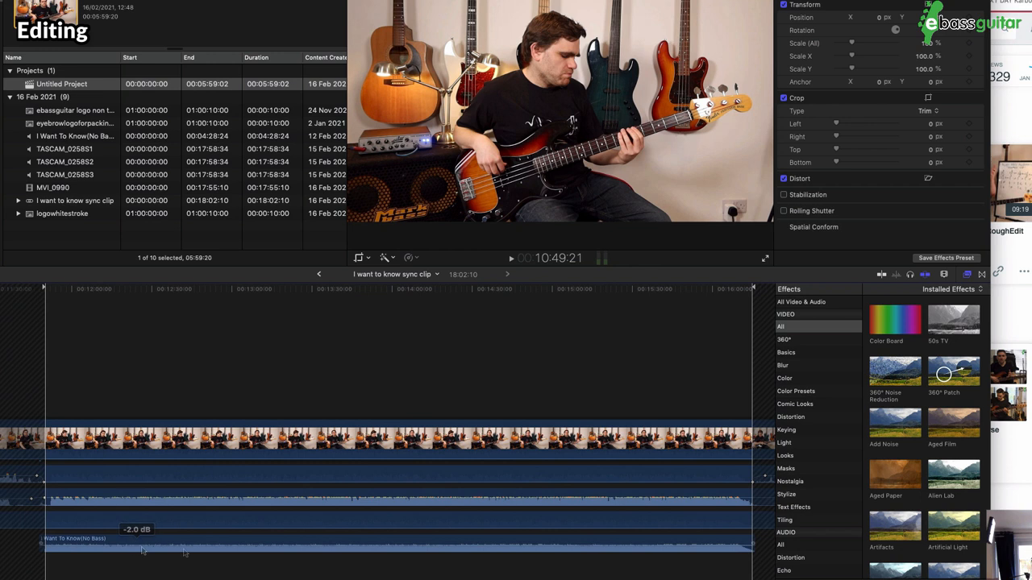
pyautogui.moveTo(219, 567)
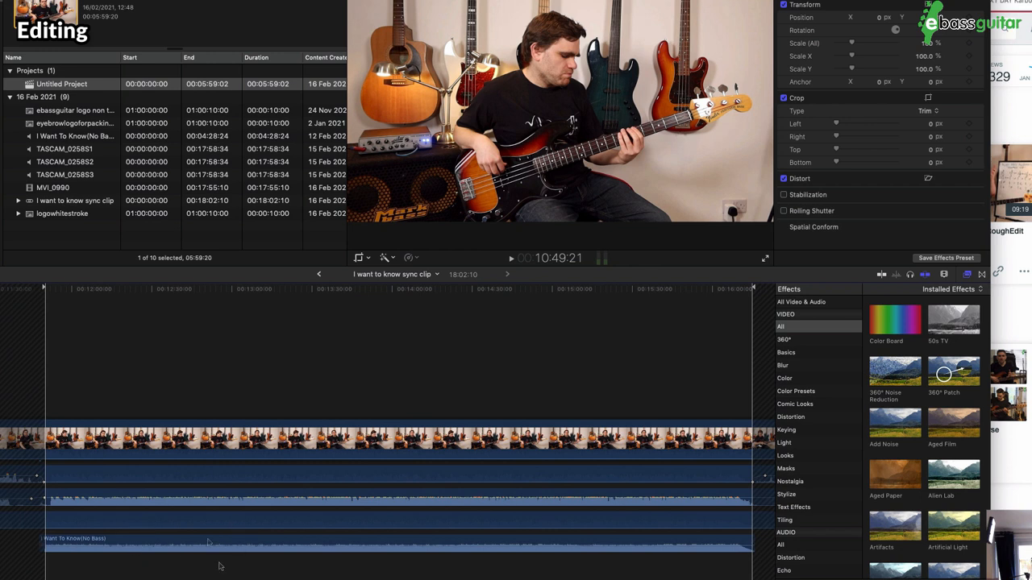
pyautogui.moveTo(213, 459)
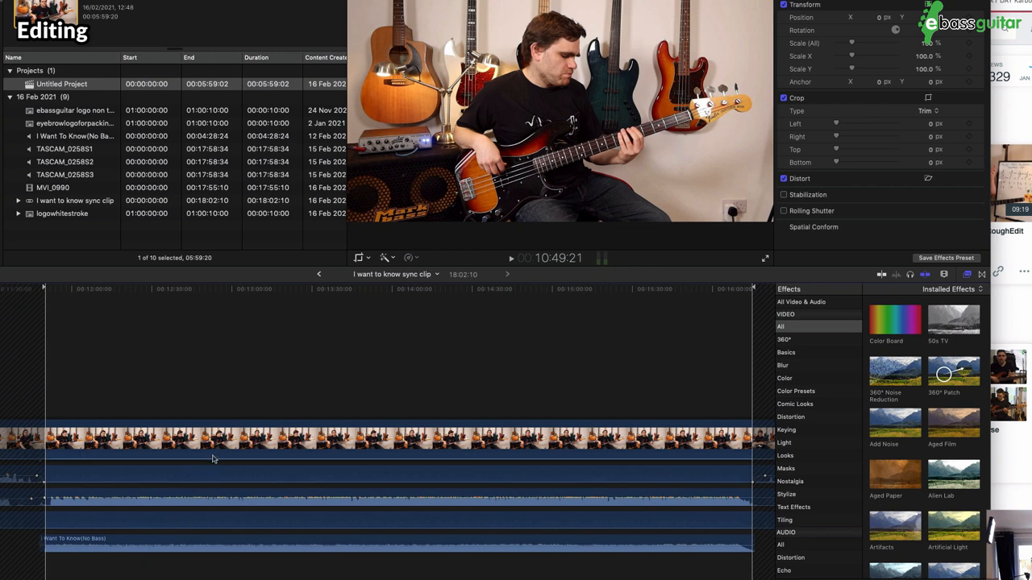
pyautogui.moveTo(215, 464)
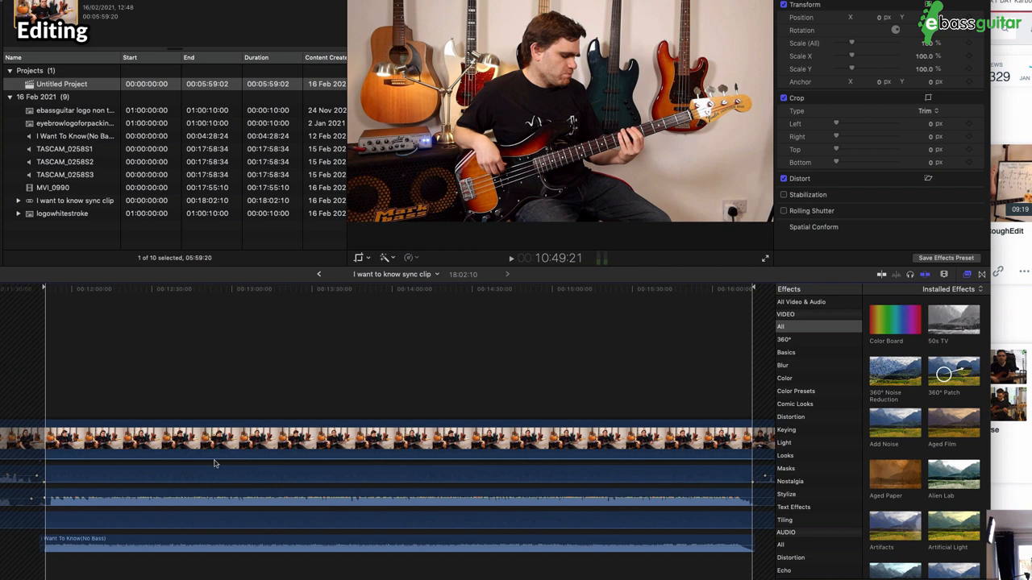
pyautogui.moveTo(214, 423)
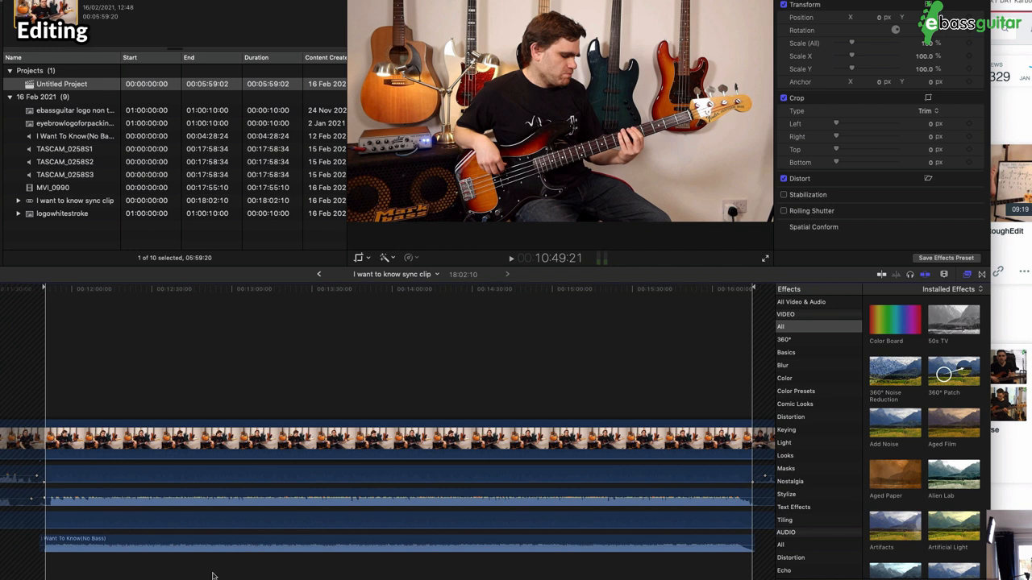
pyautogui.moveTo(126, 485)
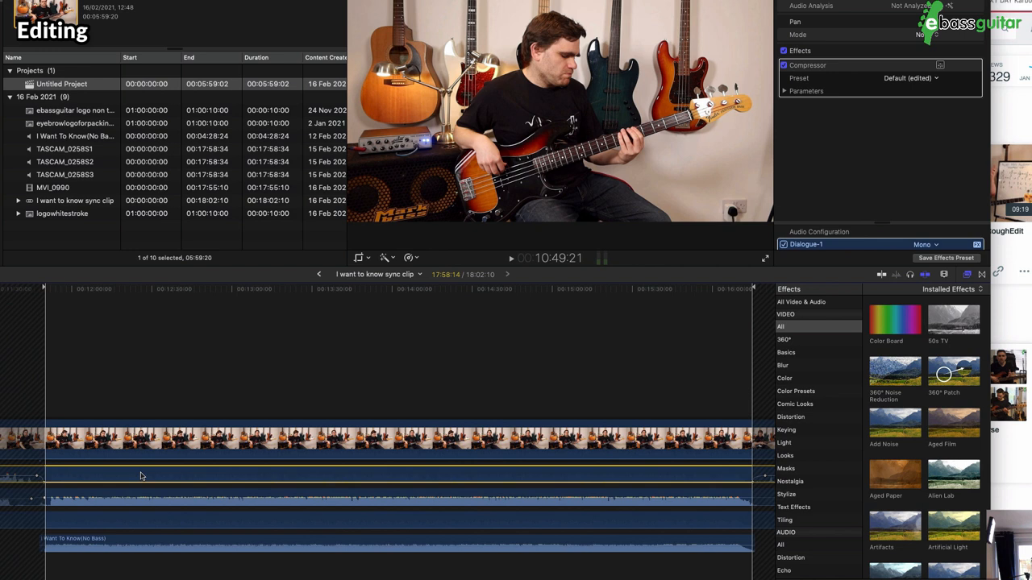
pyautogui.moveTo(150, 496)
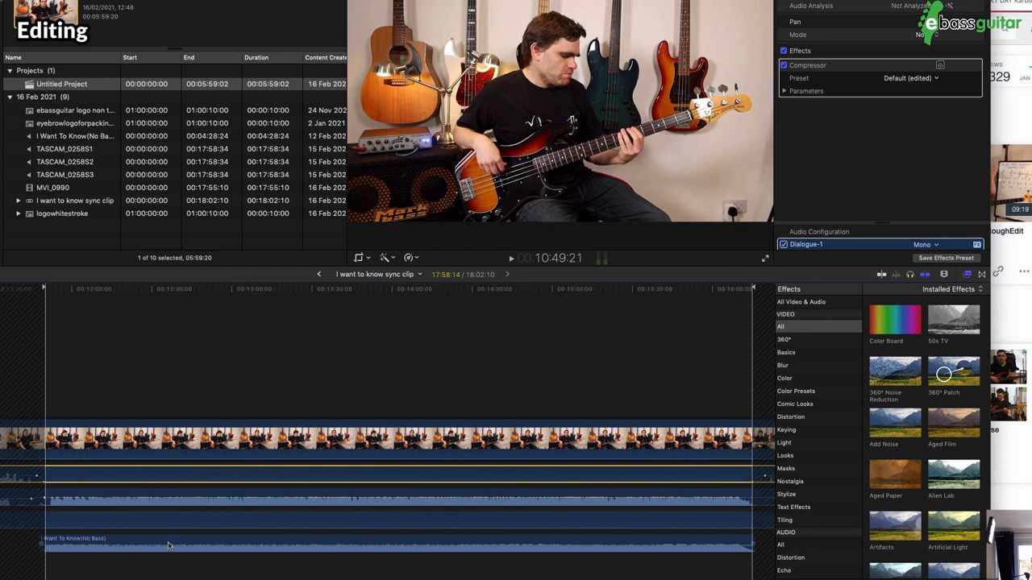
pyautogui.moveTo(881, 162)
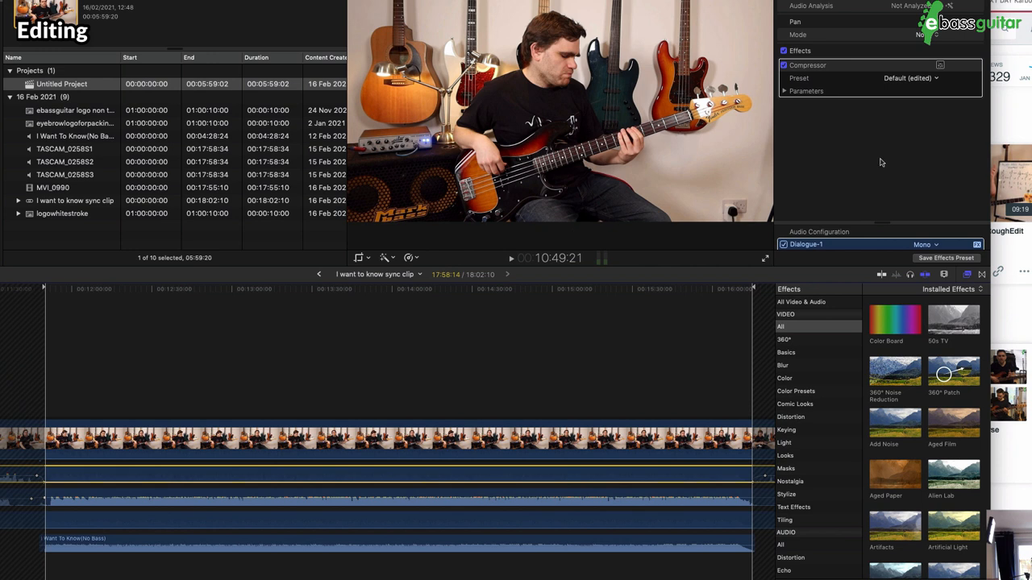
pyautogui.moveTo(391, 522)
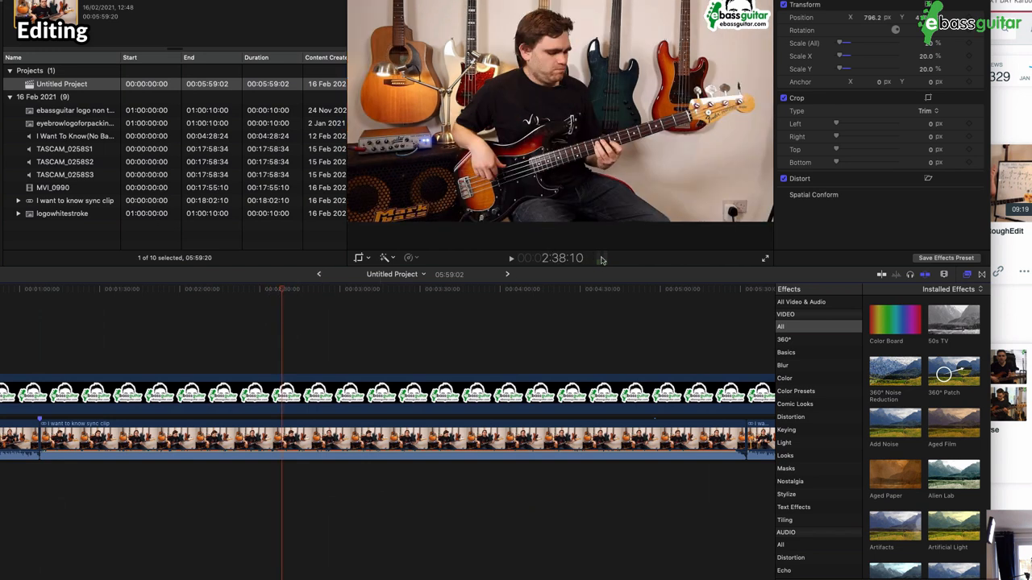
pyautogui.moveTo(601, 260)
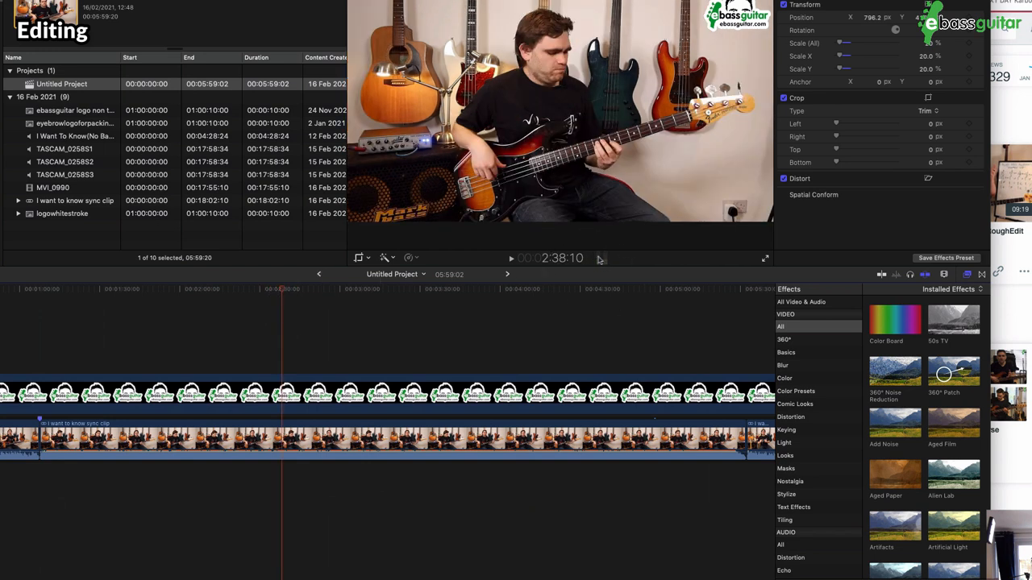
pyautogui.click(511, 258)
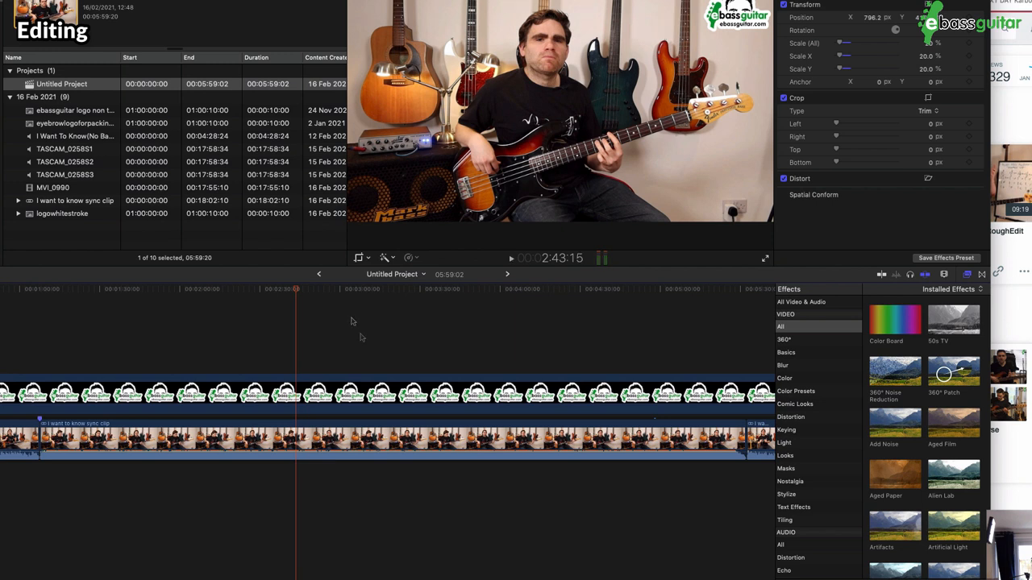
pyautogui.moveTo(428, 376)
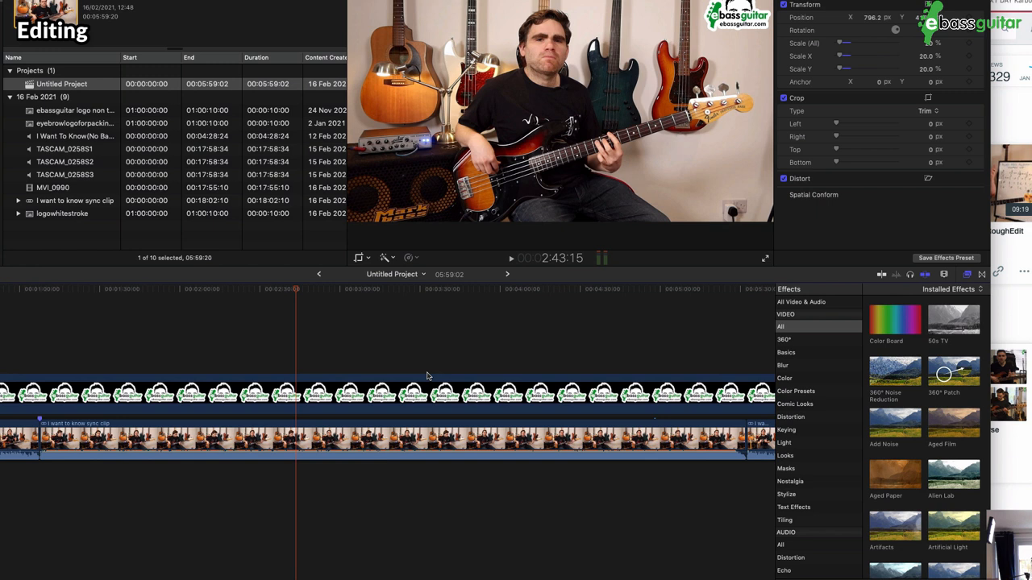
pyautogui.hscroll(3)
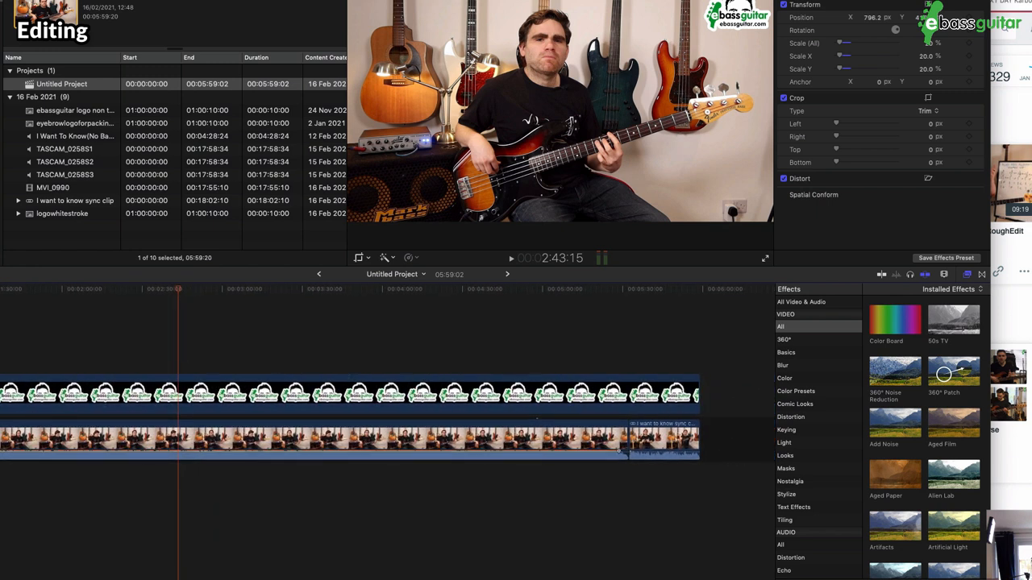
pyautogui.moveTo(337, 420)
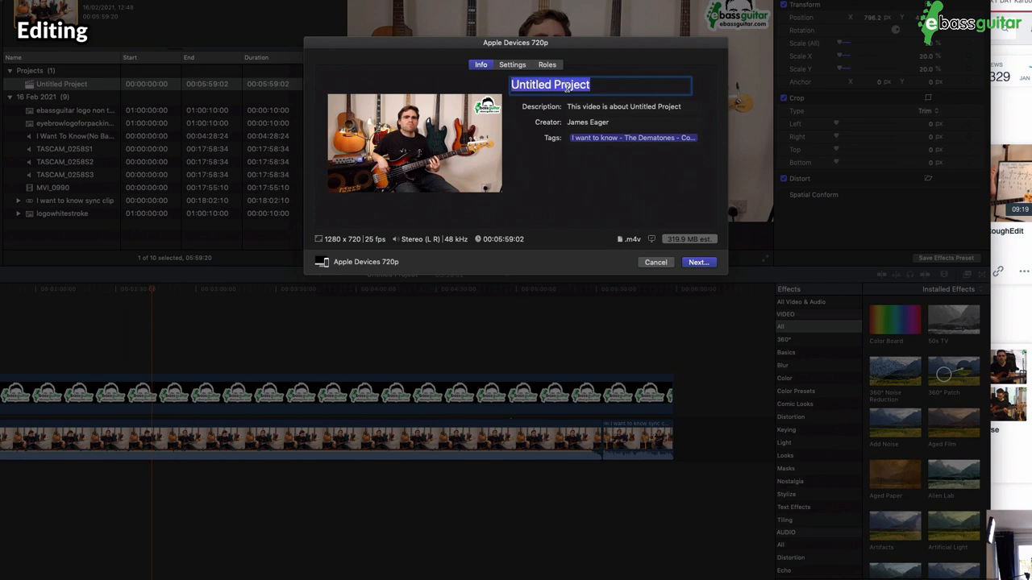
# Step: Title the Apple Devices 720p share 'I Want To Know - Cover Video' and save it to the Desktop
pyautogui.press('Delete')
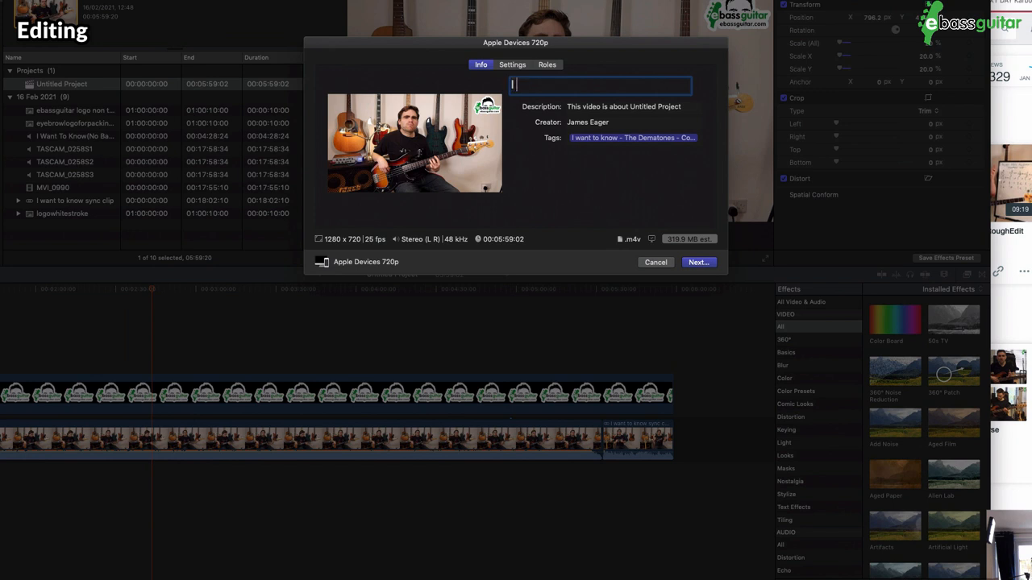
pyautogui.write('I Want To K')
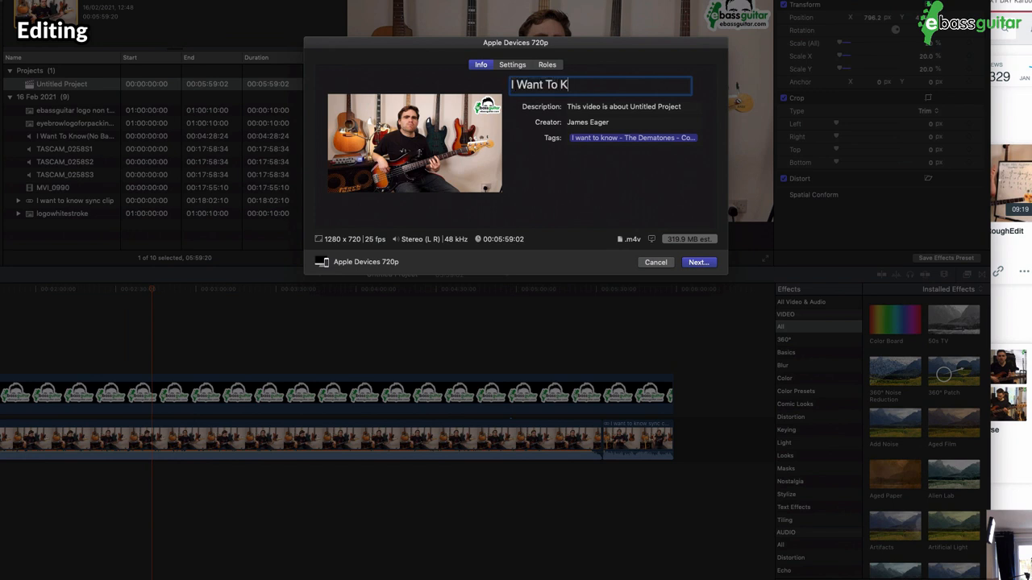
pyautogui.write('now - Cover Video')
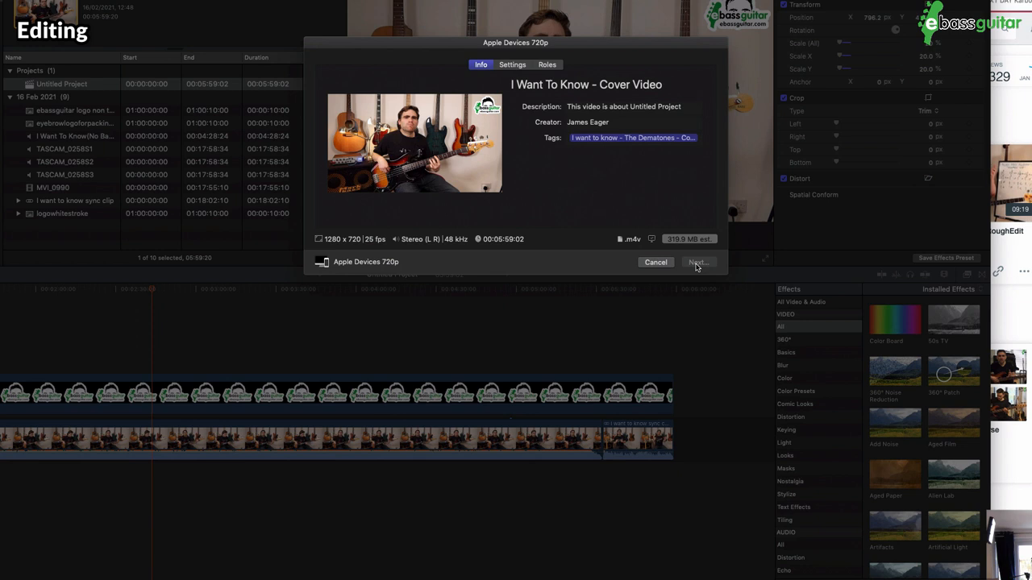
pyautogui.click(698, 262)
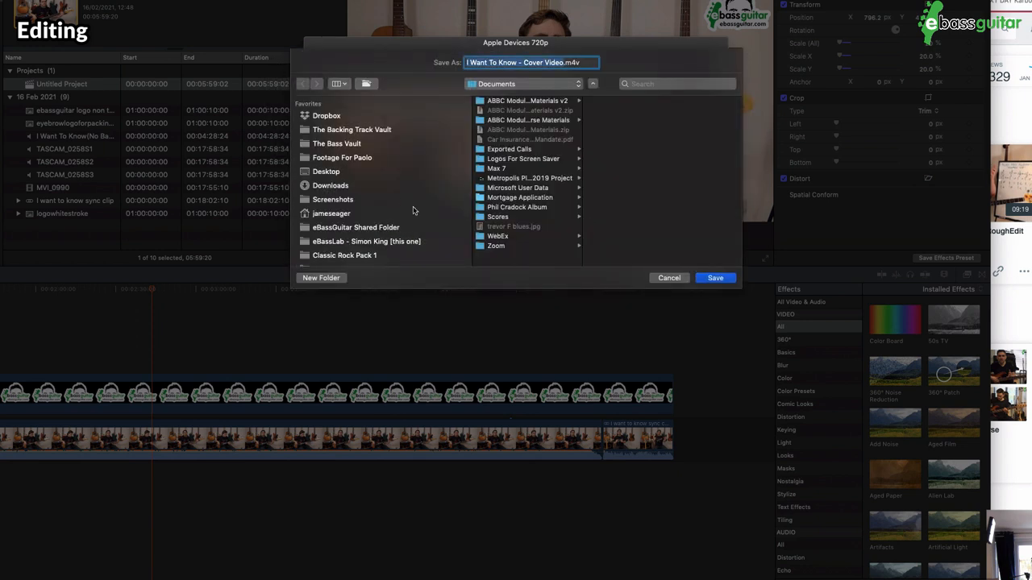
pyautogui.click(327, 171)
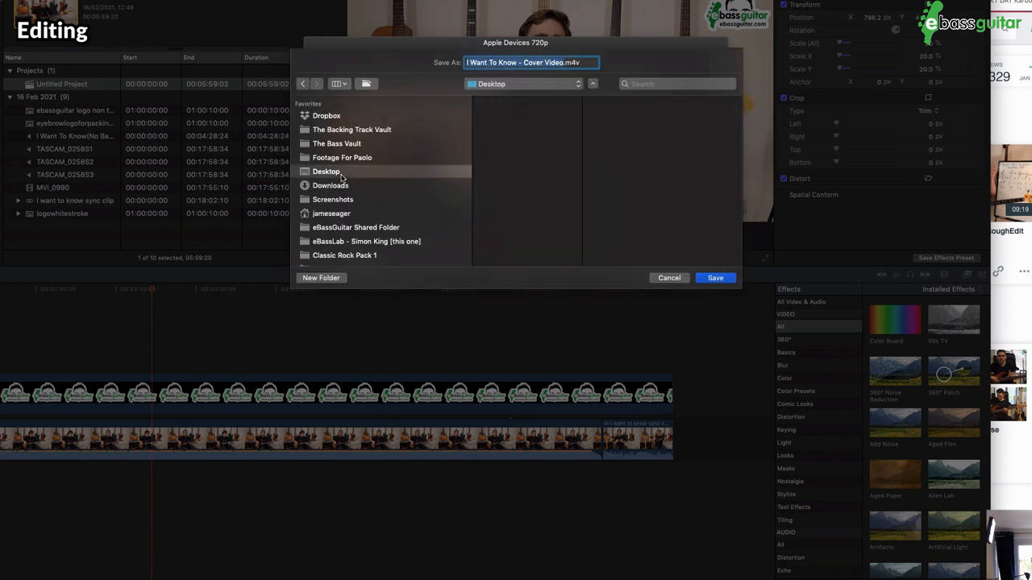
pyautogui.click(714, 278)
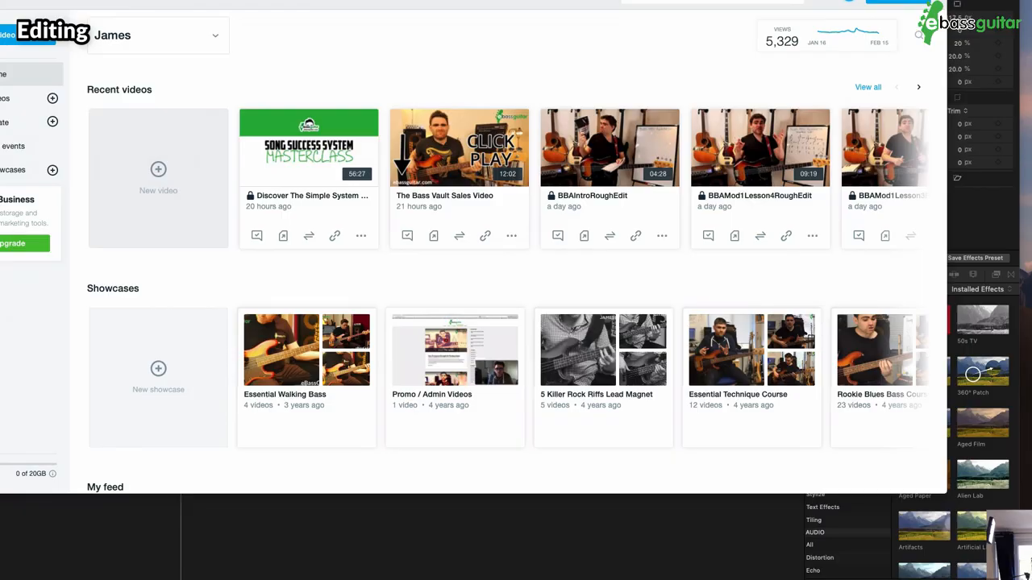
pyautogui.moveTo(642, 245)
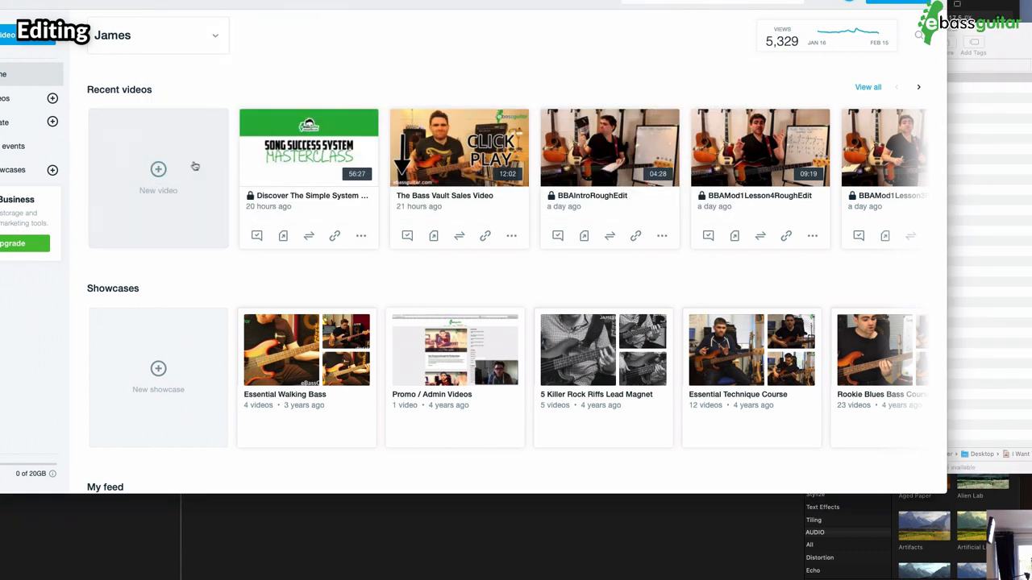
pyautogui.moveTo(191, 159)
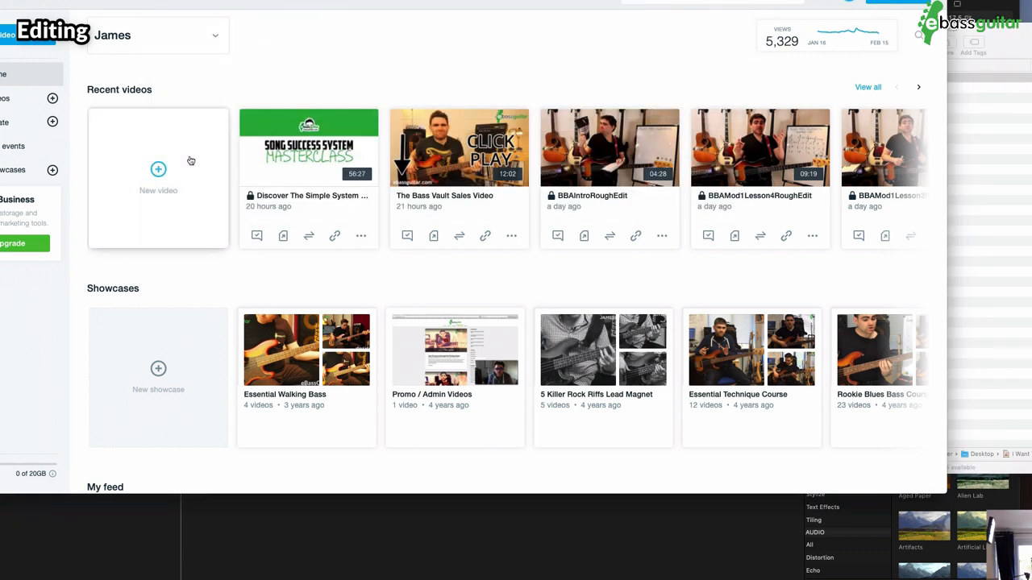
# Step: Upload the exported 'I Want To Know - Cover Video' file from the Desktop as a new Vimeo video
pyautogui.click(158, 169)
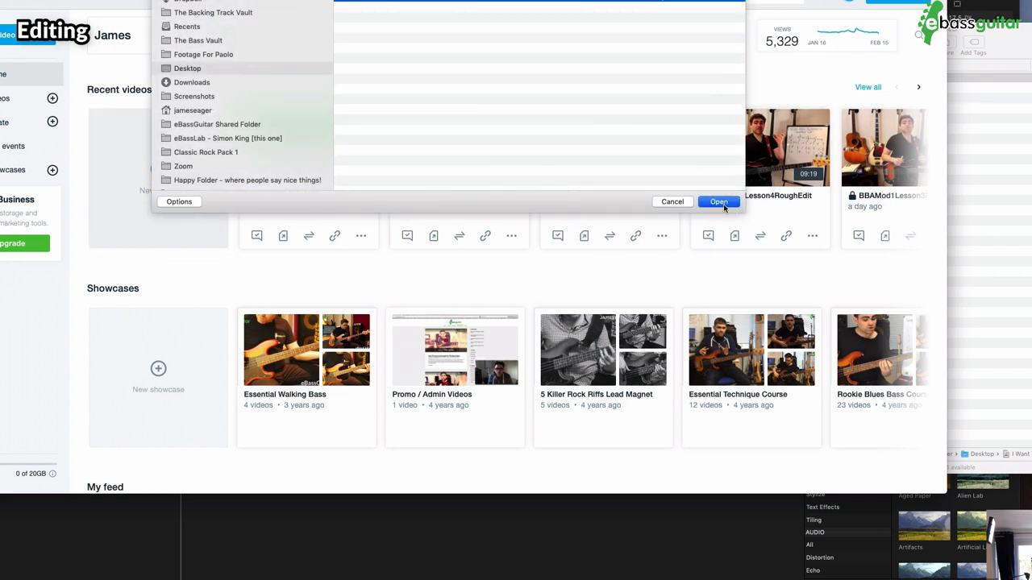
pyautogui.click(716, 201)
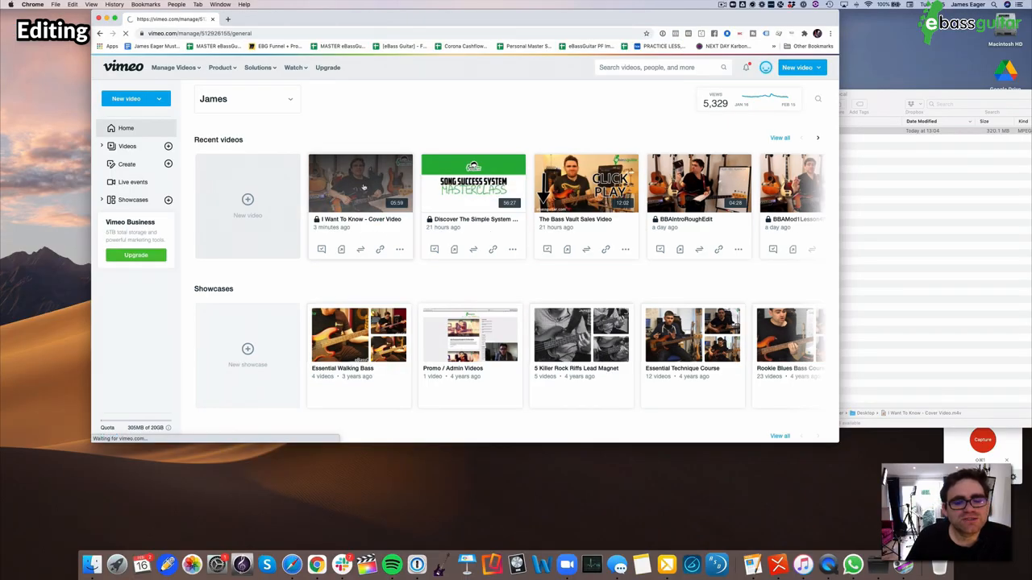
# Step: In the cover video's Privacy settings, disable downloads and set Who can watch to Anyone
pyautogui.click(360, 183)
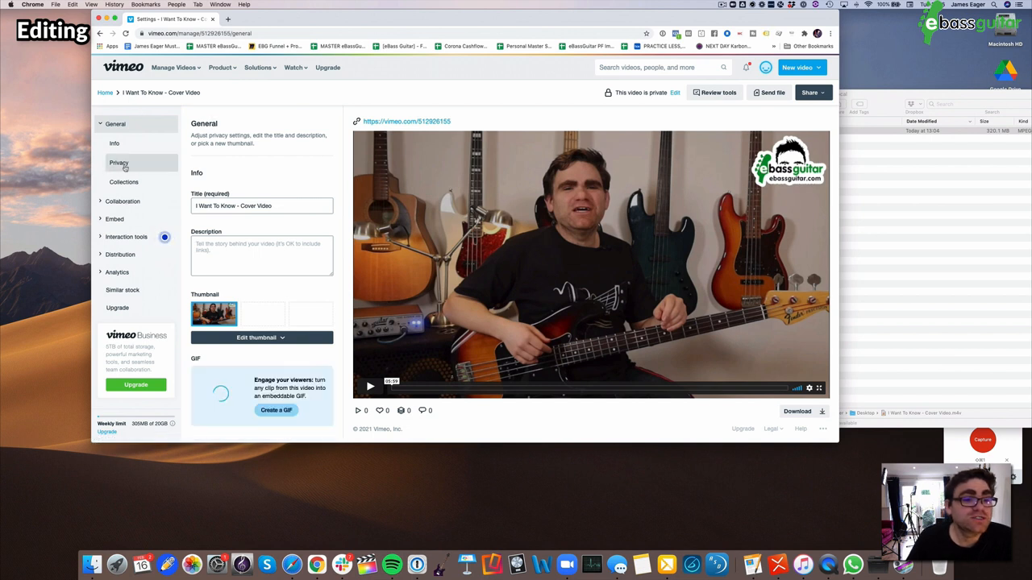
pyautogui.click(119, 162)
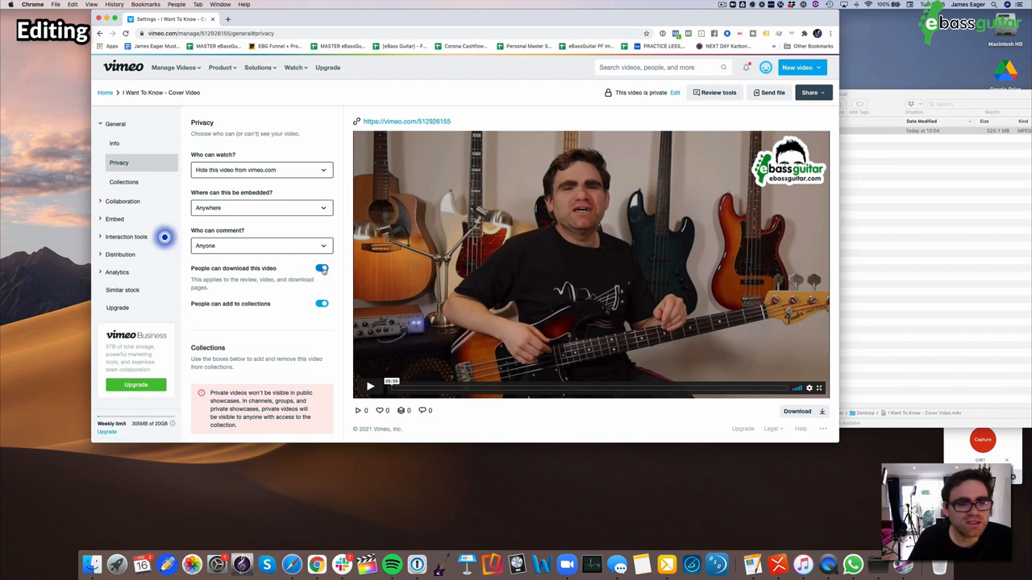
pyautogui.click(322, 267)
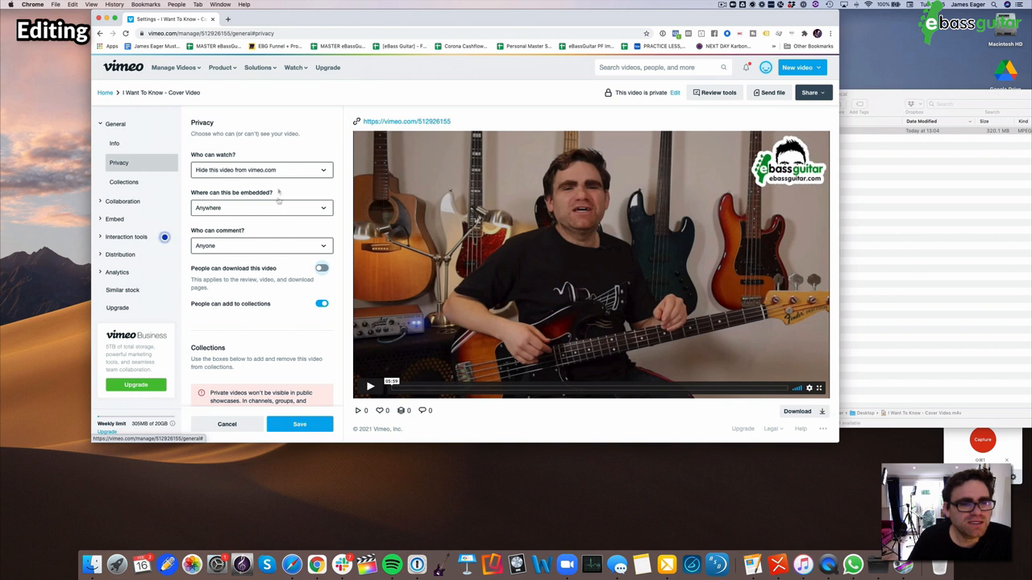
pyautogui.click(260, 170)
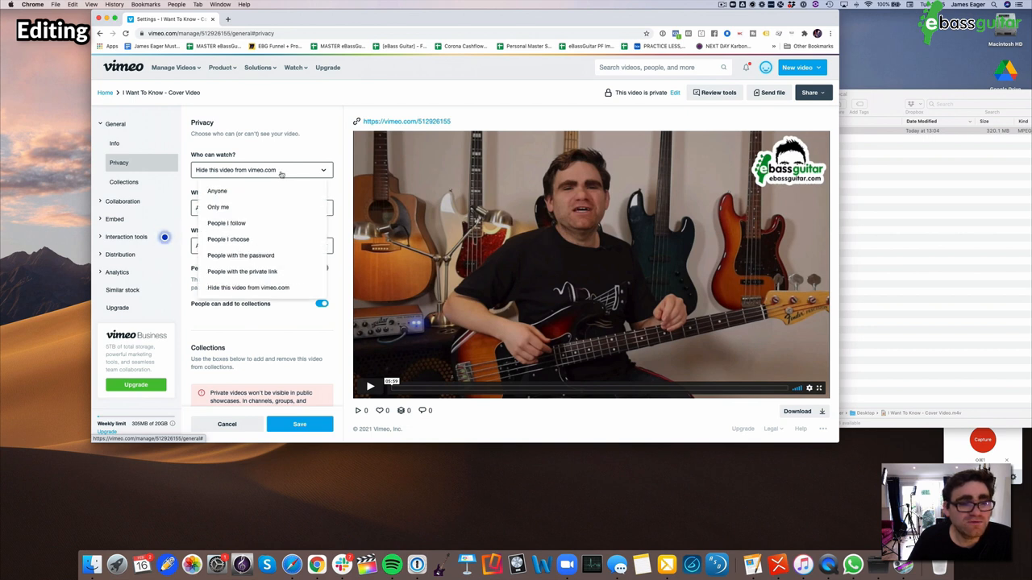
pyautogui.click(216, 191)
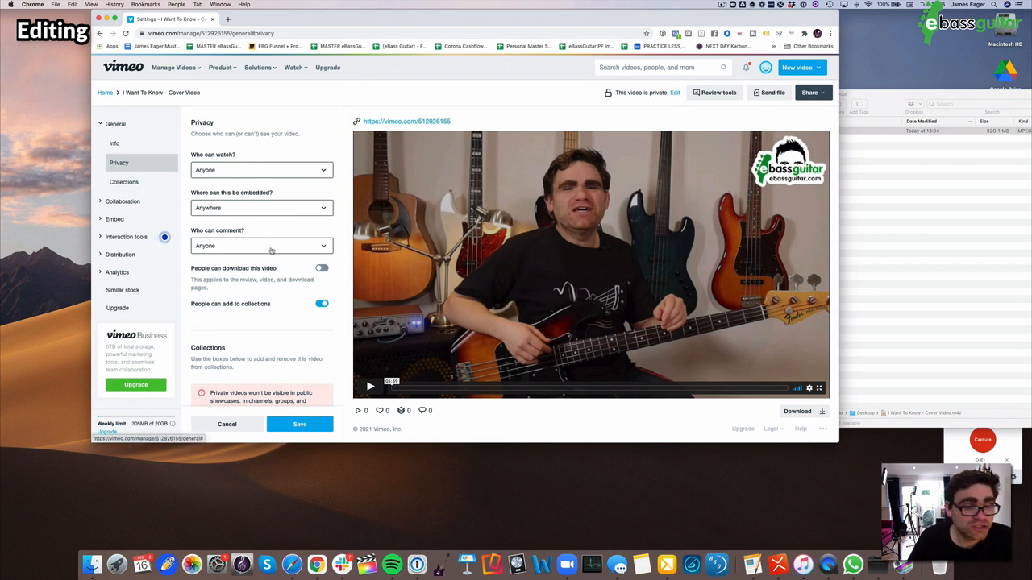
pyautogui.scroll(-3)
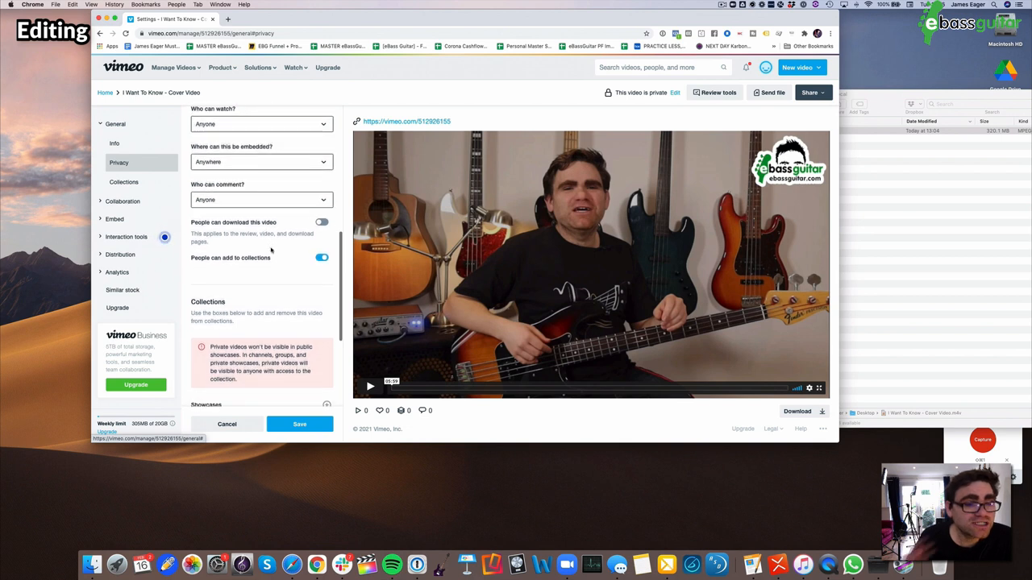